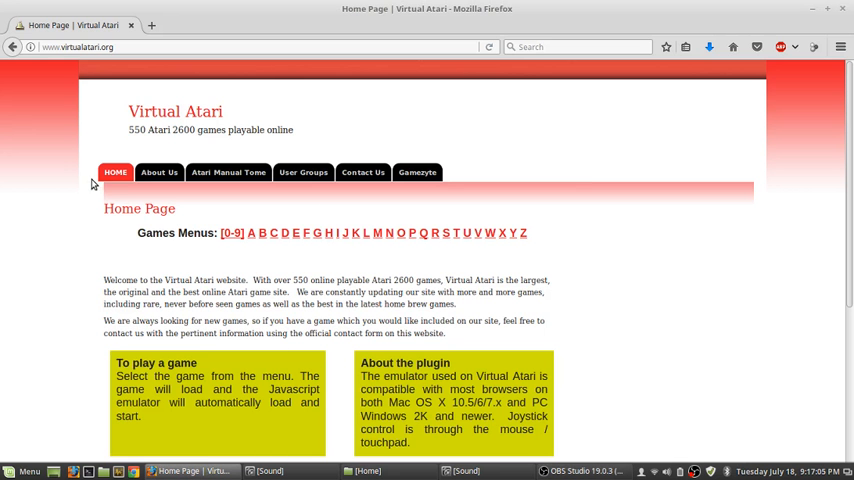
{"action": "mouse_move", "coordinate": [52, 196]}
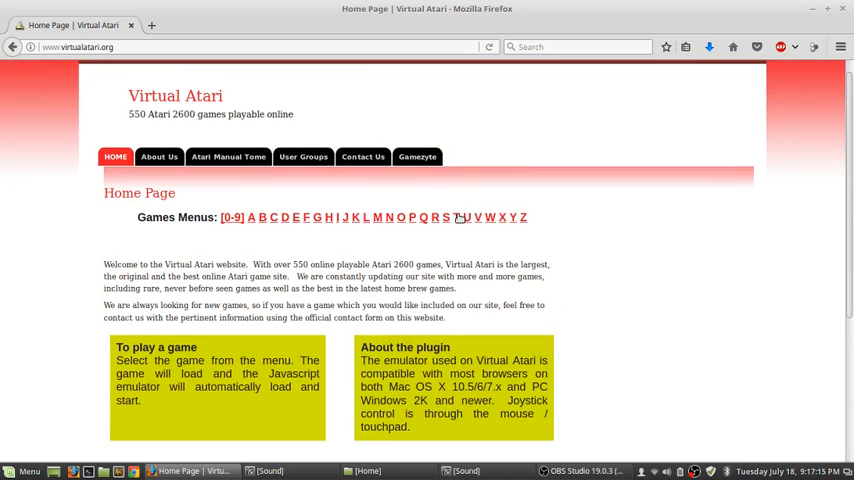
Choose the letter S in the Games Menus alphabet row to list S titles
{"action": "left_click", "coordinate": [446, 216]}
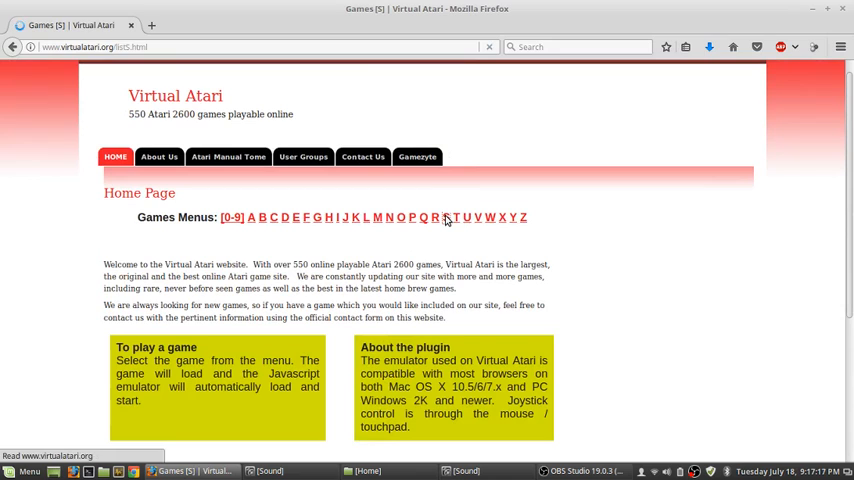
Scroll down the S cartridge-cover grid toward the Star Wars titles
{"action": "left_click", "coordinate": [444, 216]}
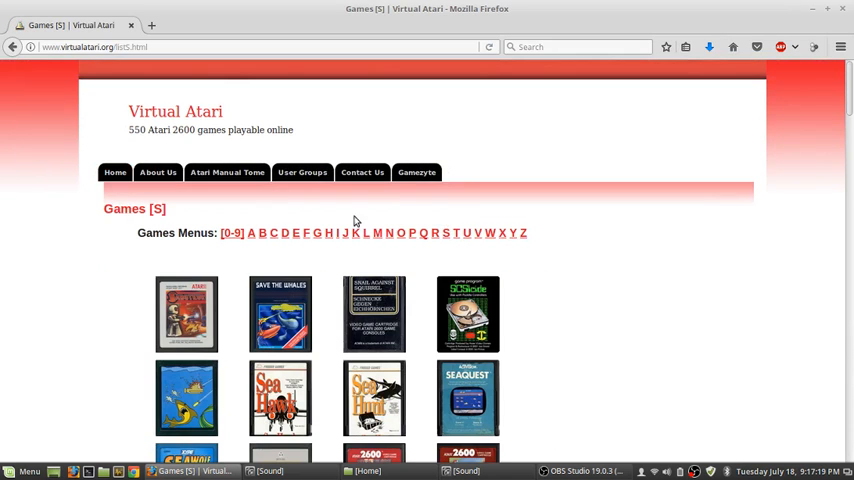
{"action": "scroll", "scroll_direction": "down", "scroll_amount": 3}
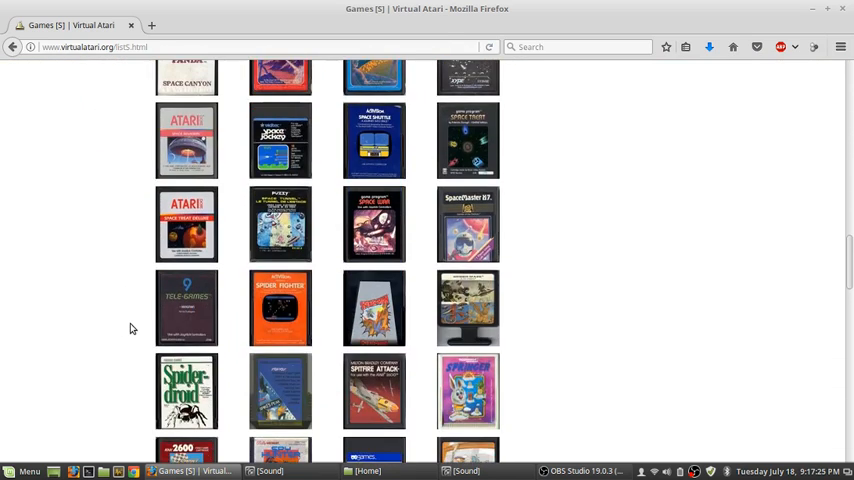
{"action": "scroll", "scroll_direction": "down", "scroll_amount": 3}
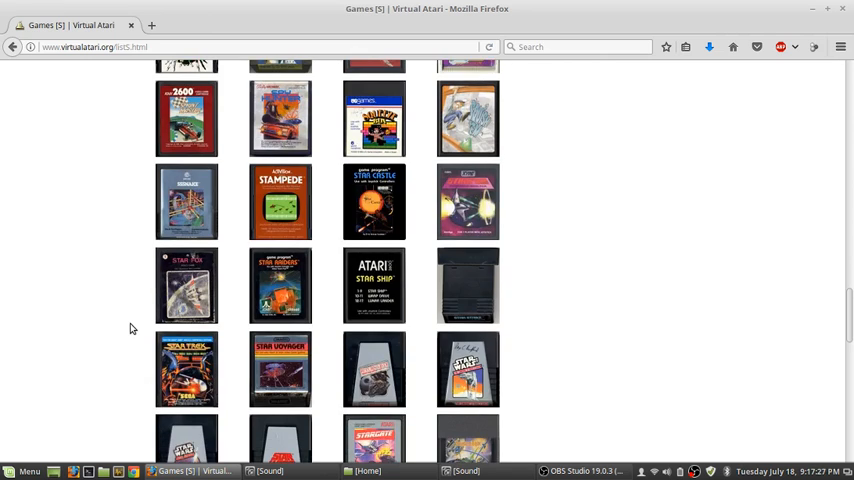
{"action": "scroll", "scroll_direction": "down", "scroll_amount": 3}
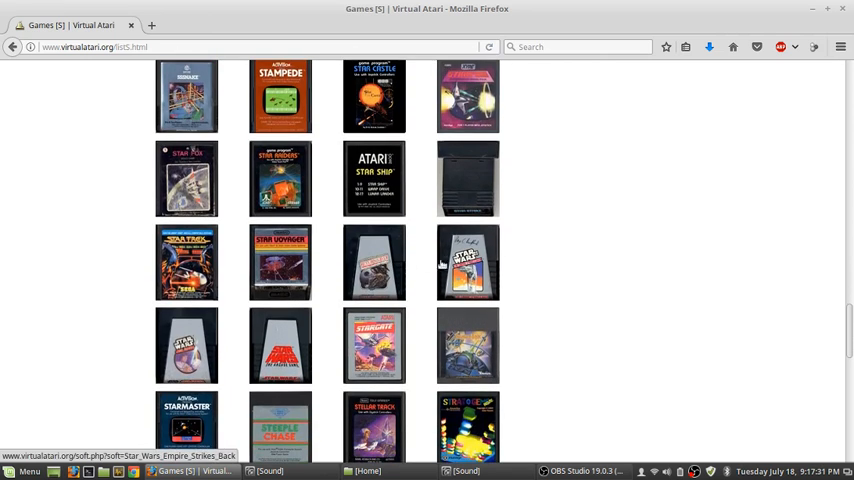
Launch Star Wars Death Star Battle from its cover and focus the emulator to begin play
{"action": "left_click", "coordinate": [374, 264]}
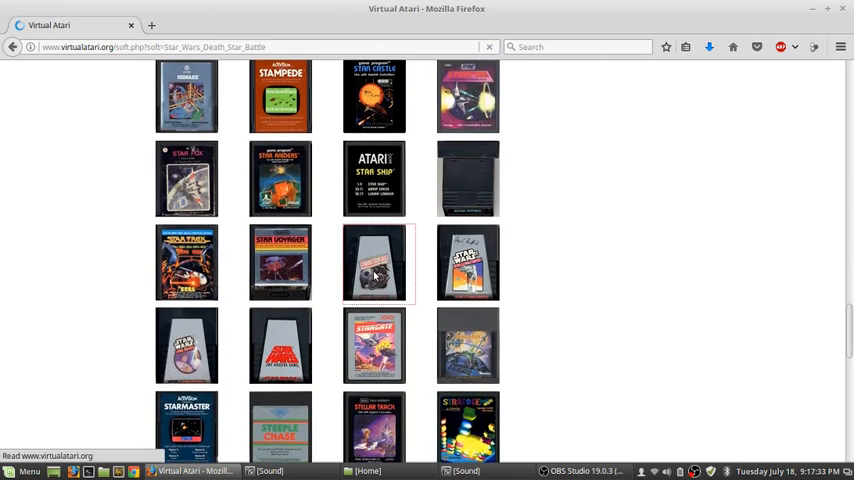
{"action": "left_click", "coordinate": [376, 262]}
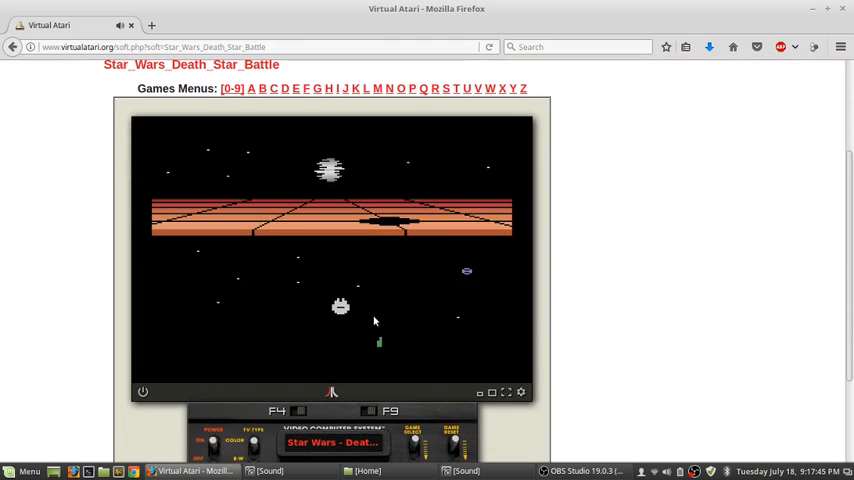
{"action": "scroll", "scroll_direction": "down", "scroll_amount": 3}
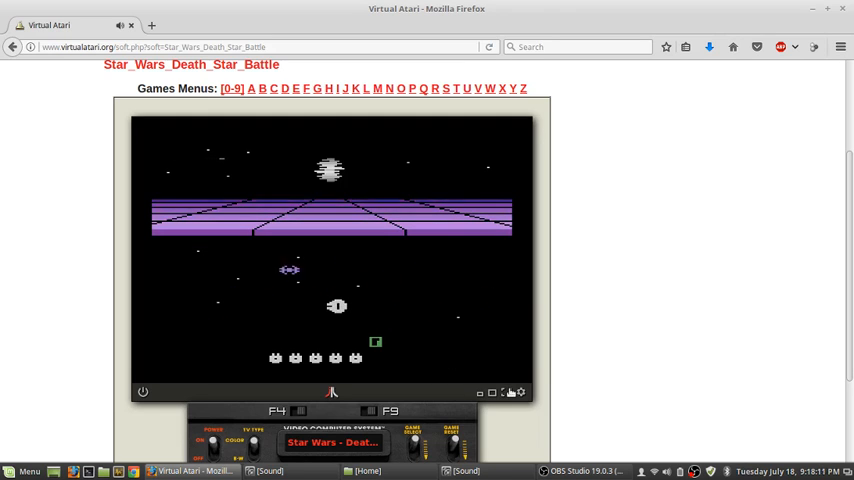
Refocus the emulator and play on to the Death Star stage with the keyboard
{"action": "left_click", "coordinate": [504, 392]}
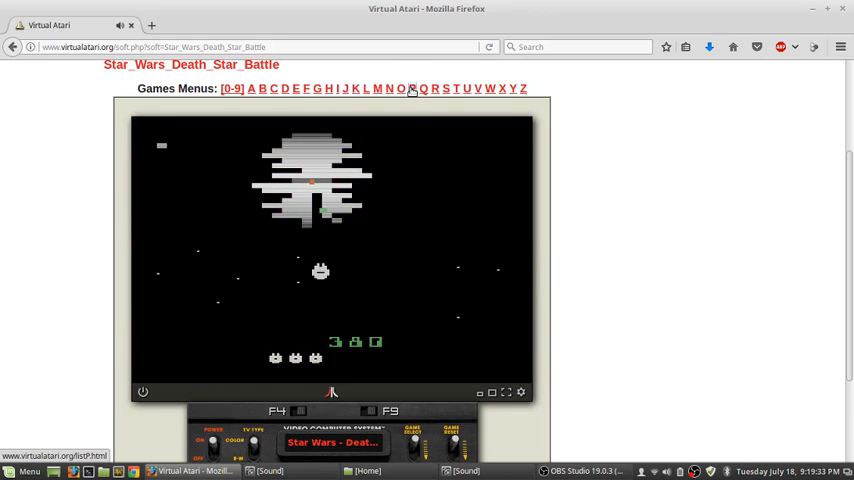
Switch to the letter P games catalog and browse its cover grid
{"action": "left_click", "coordinate": [412, 88]}
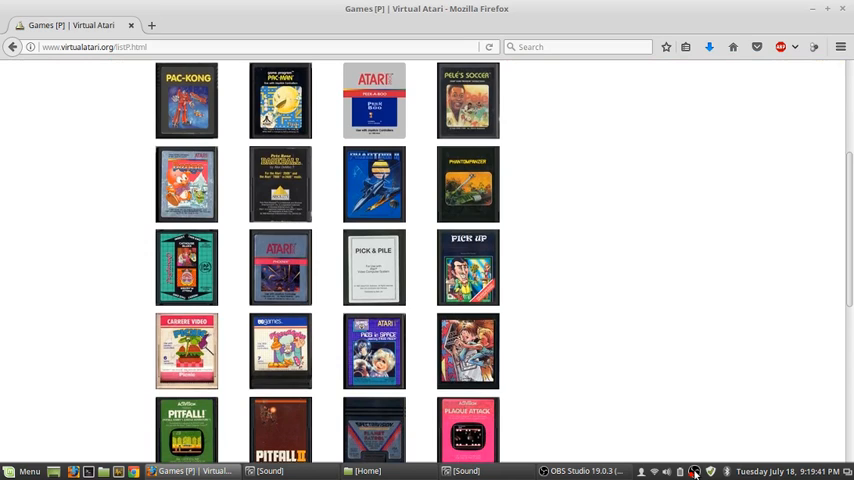
{"action": "left_click", "coordinate": [694, 472]}
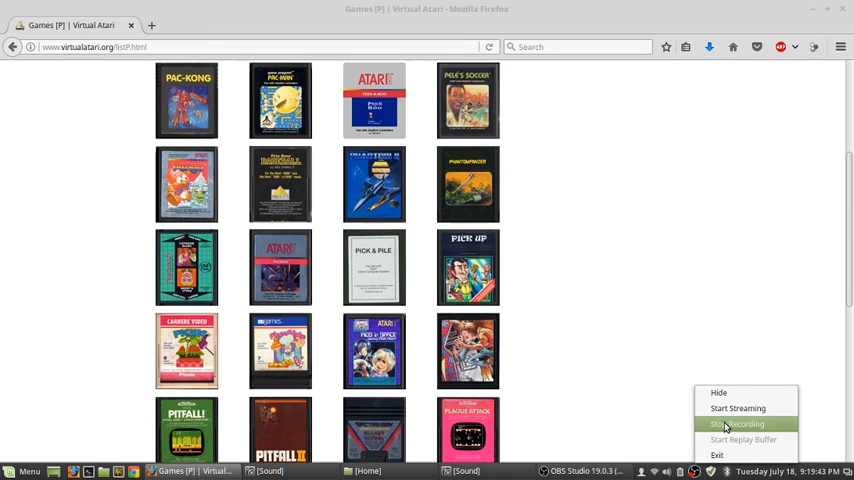